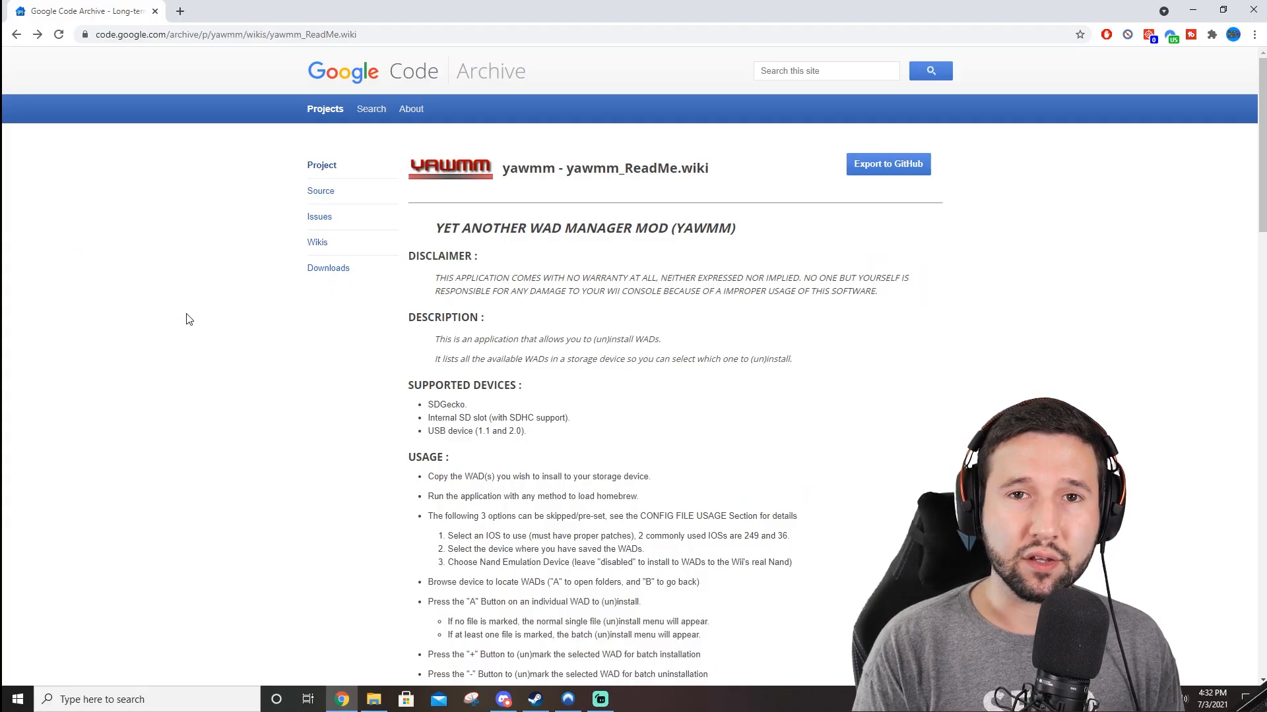
- Download the YAWMM.zip rev25 HBC pack from the yawmm project's Downloads list
click(327, 268)
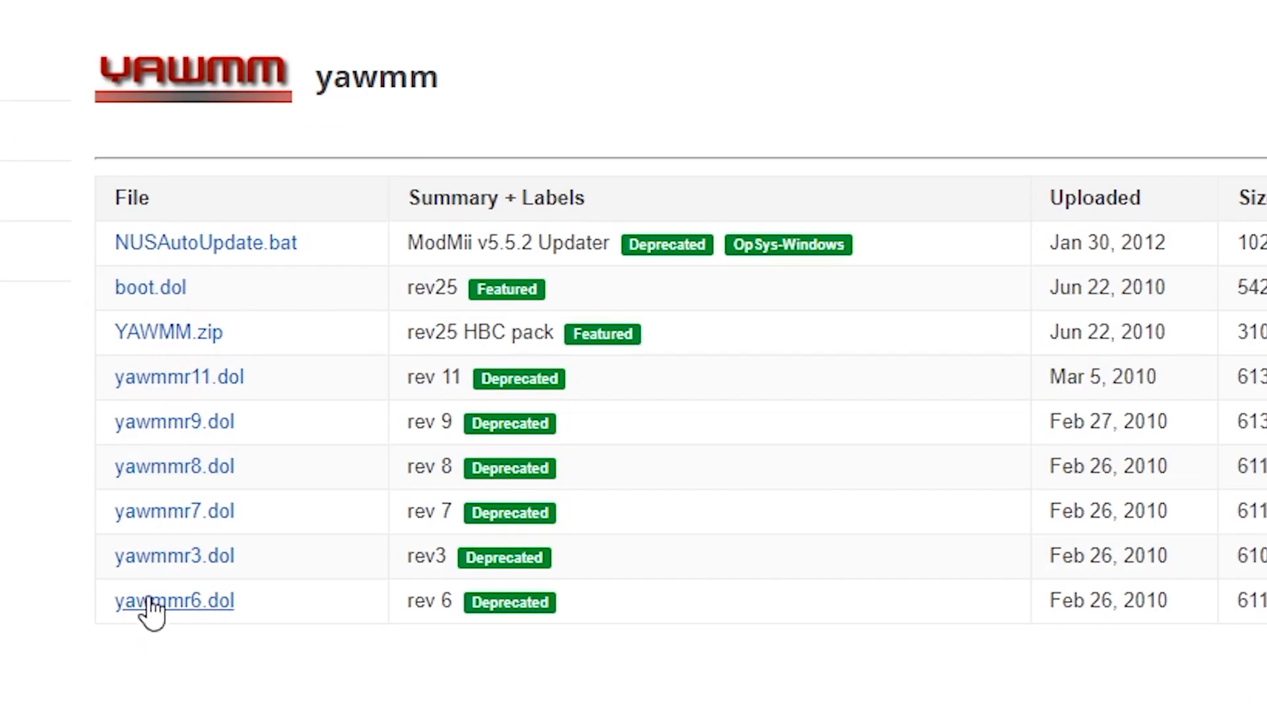
mouse_move(198, 341)
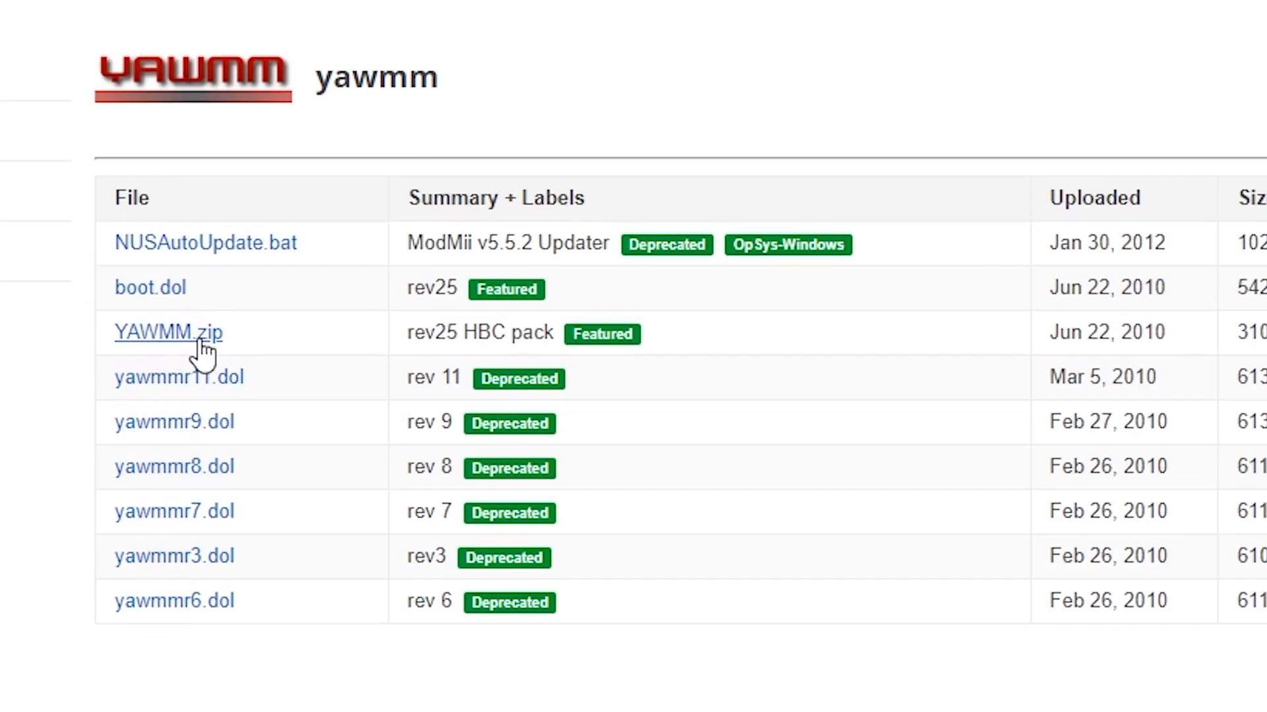
click(168, 332)
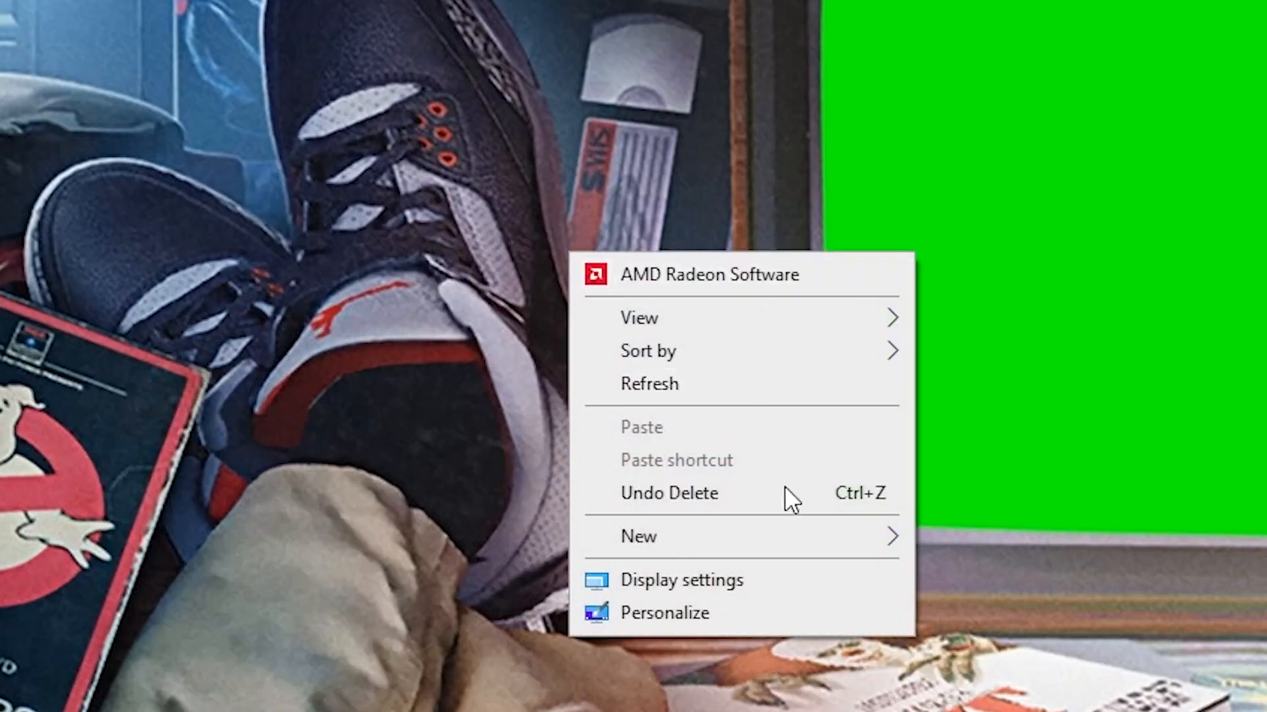
- Create a 'wad stuff' desktop folder holding YAWMM.zip and close the Downloads window
click(638, 536)
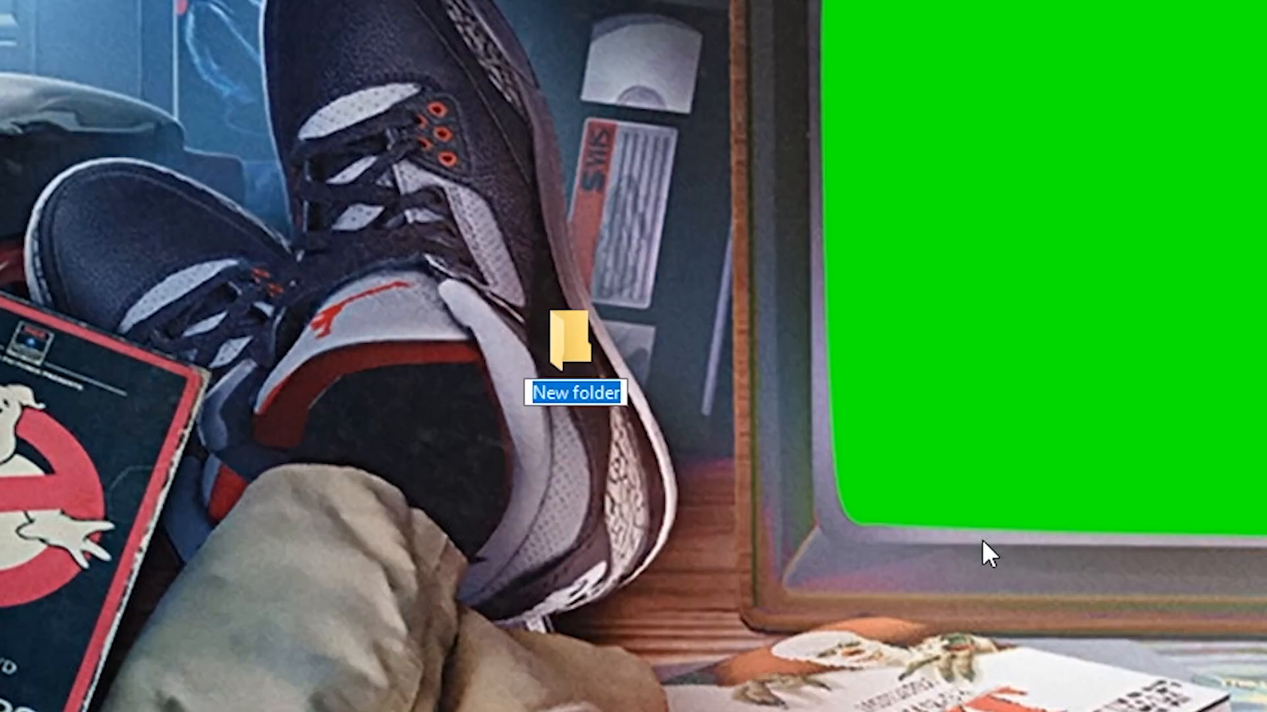
text(wad stuff)
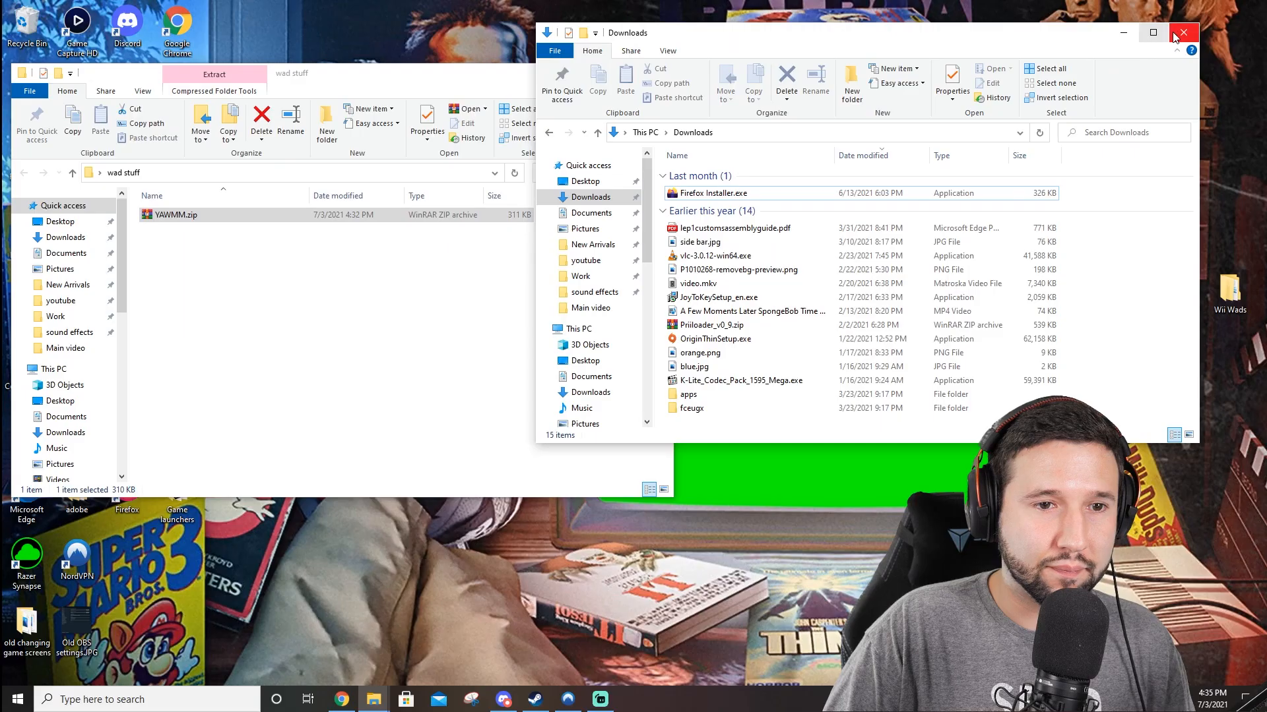
click(1185, 31)
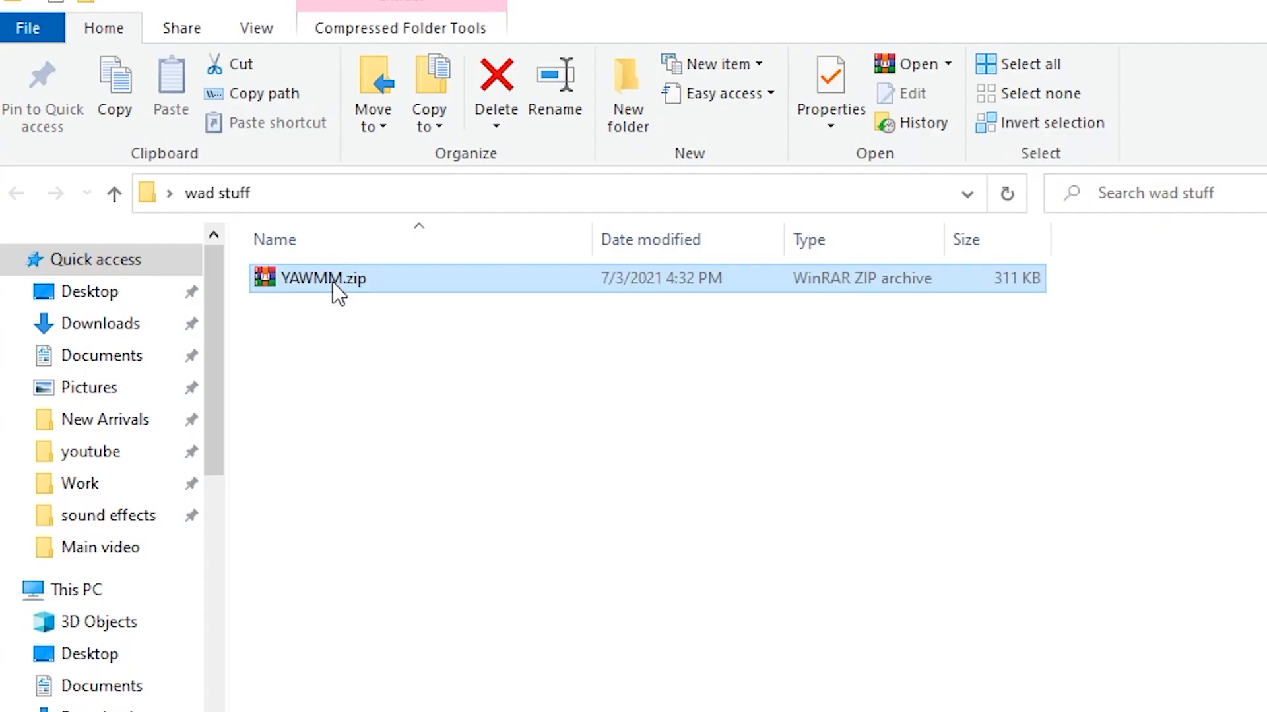
- Extract YAWMM.zip into its own YAWMM folder and browse into apps\WADManager
right_click(336, 293)
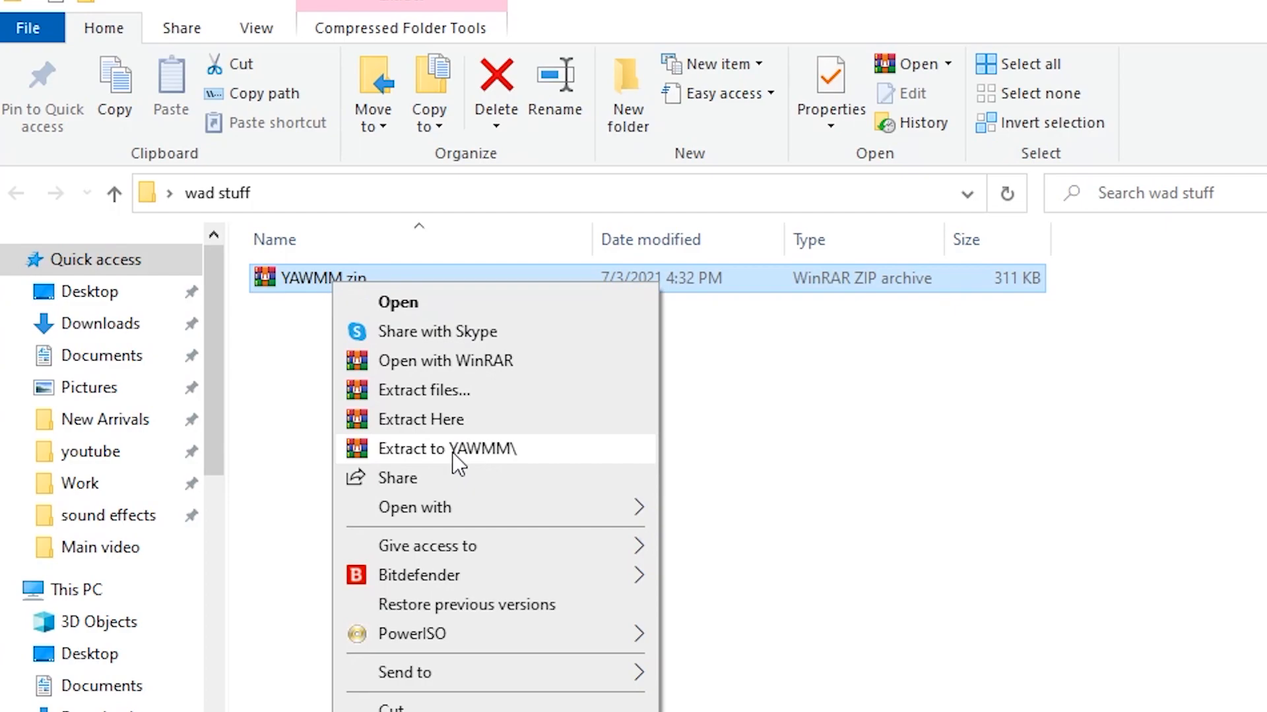
click(445, 448)
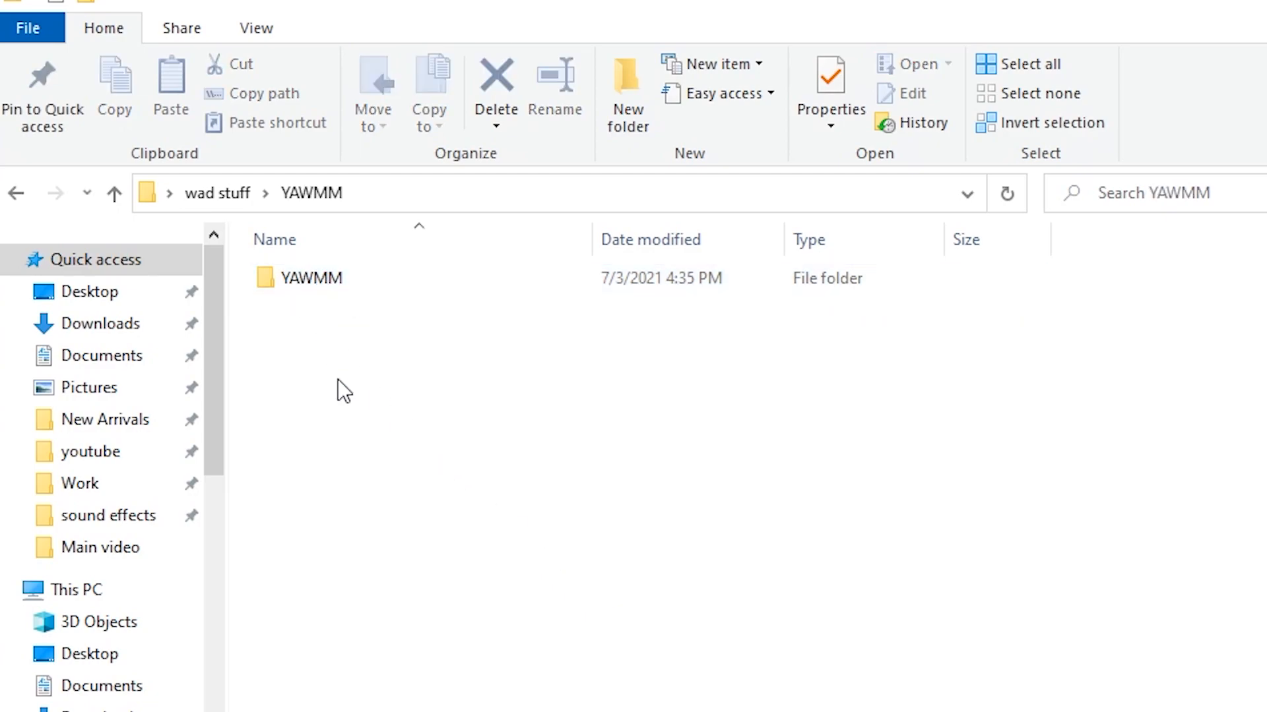
double_click(309, 277)
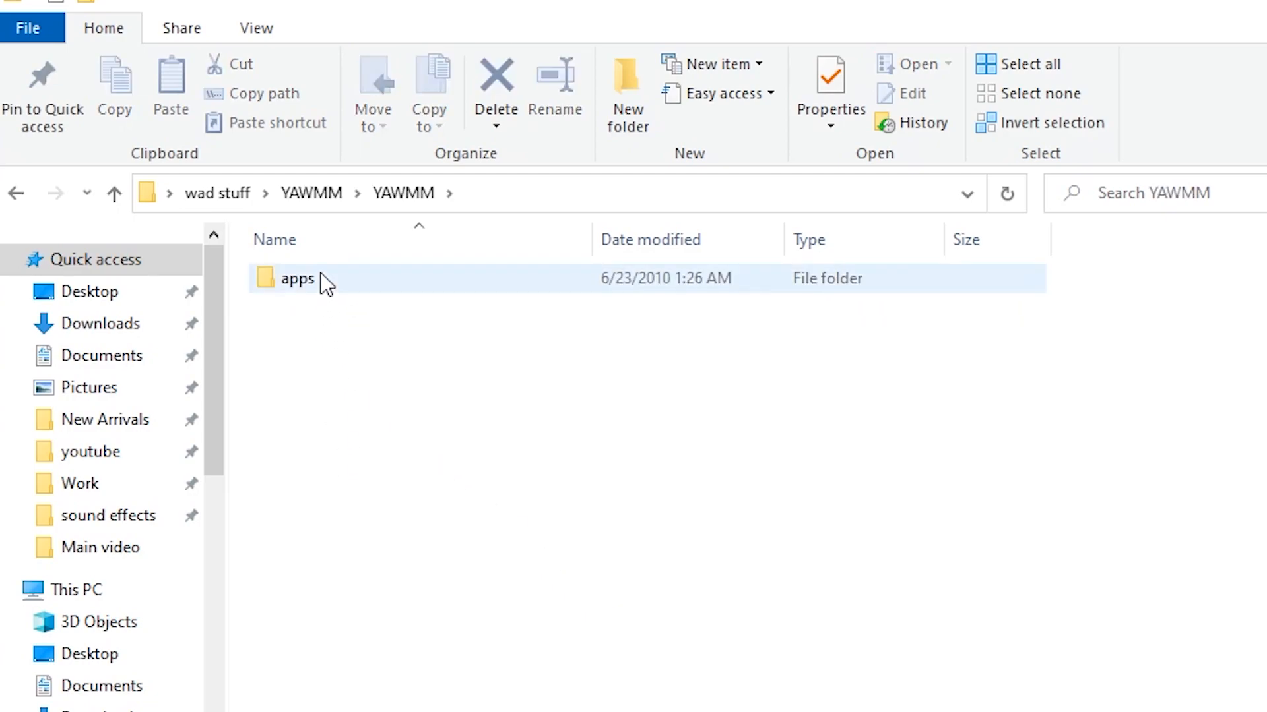
double_click(295, 278)
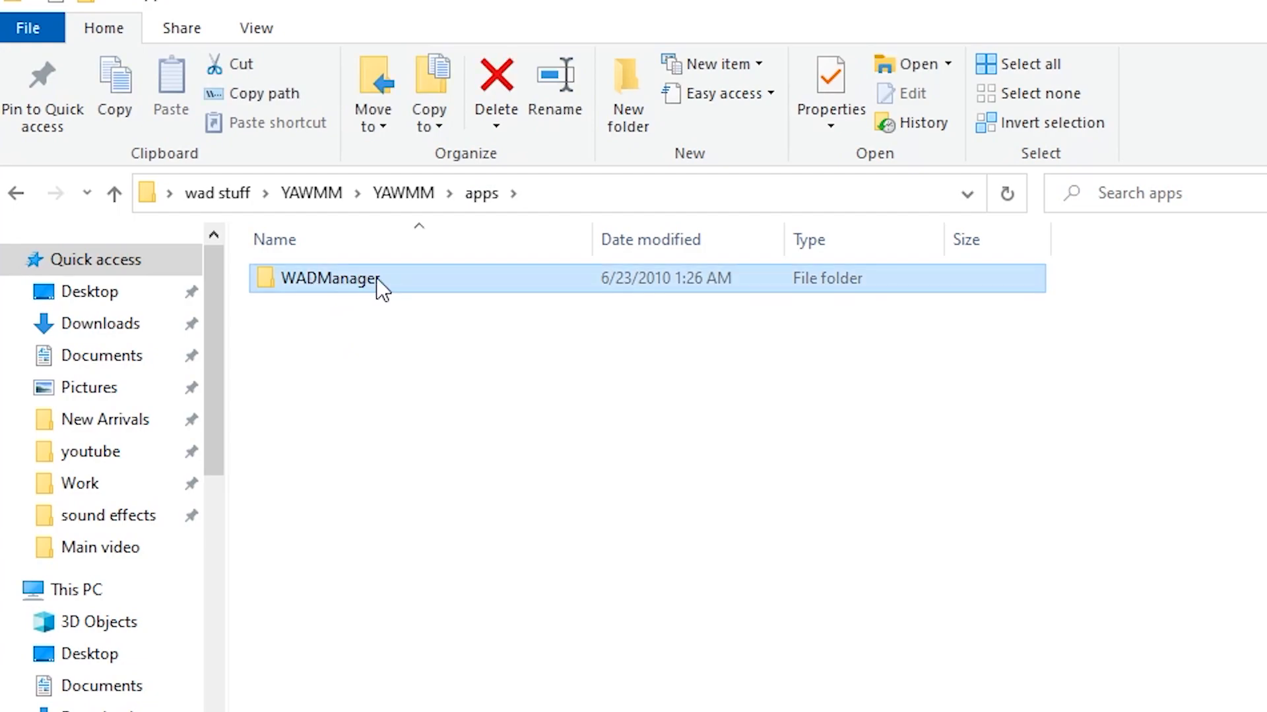
mouse_move(372, 298)
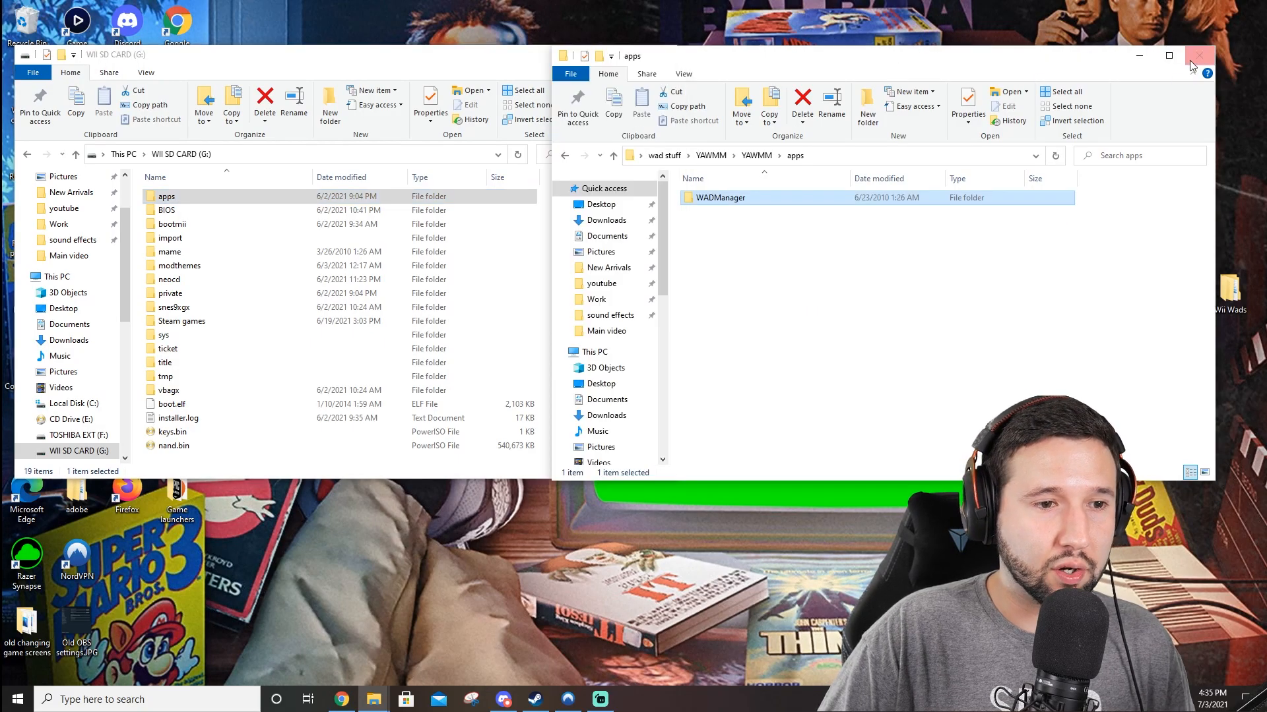
- Add a folder named 'wad' at the root of WII SD CARD (G:)
click(1195, 55)
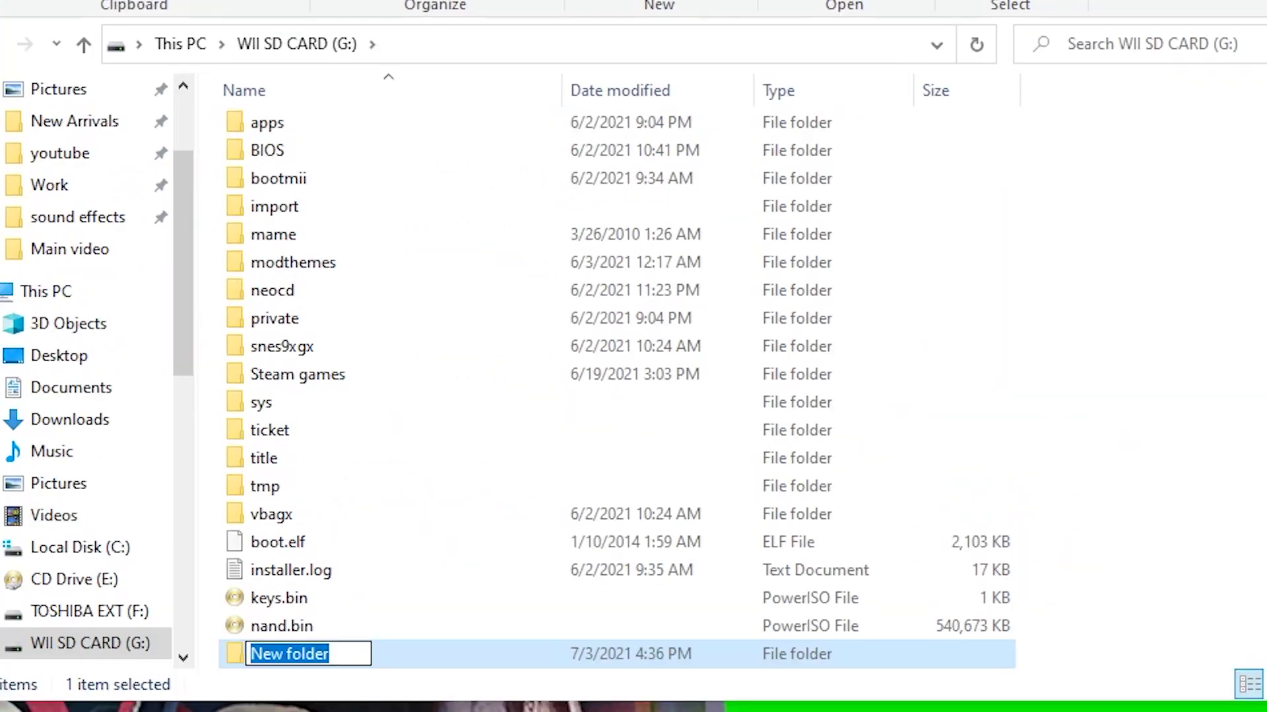
text(wad)
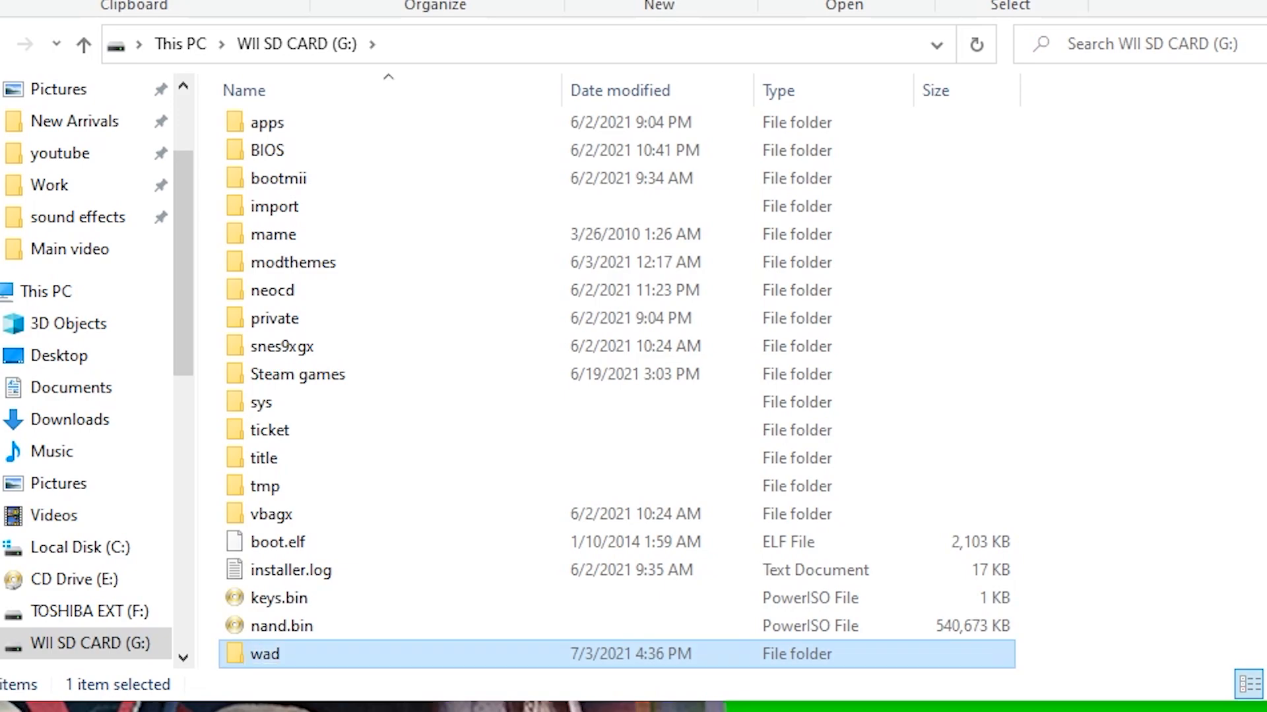
mouse_move(744, 658)
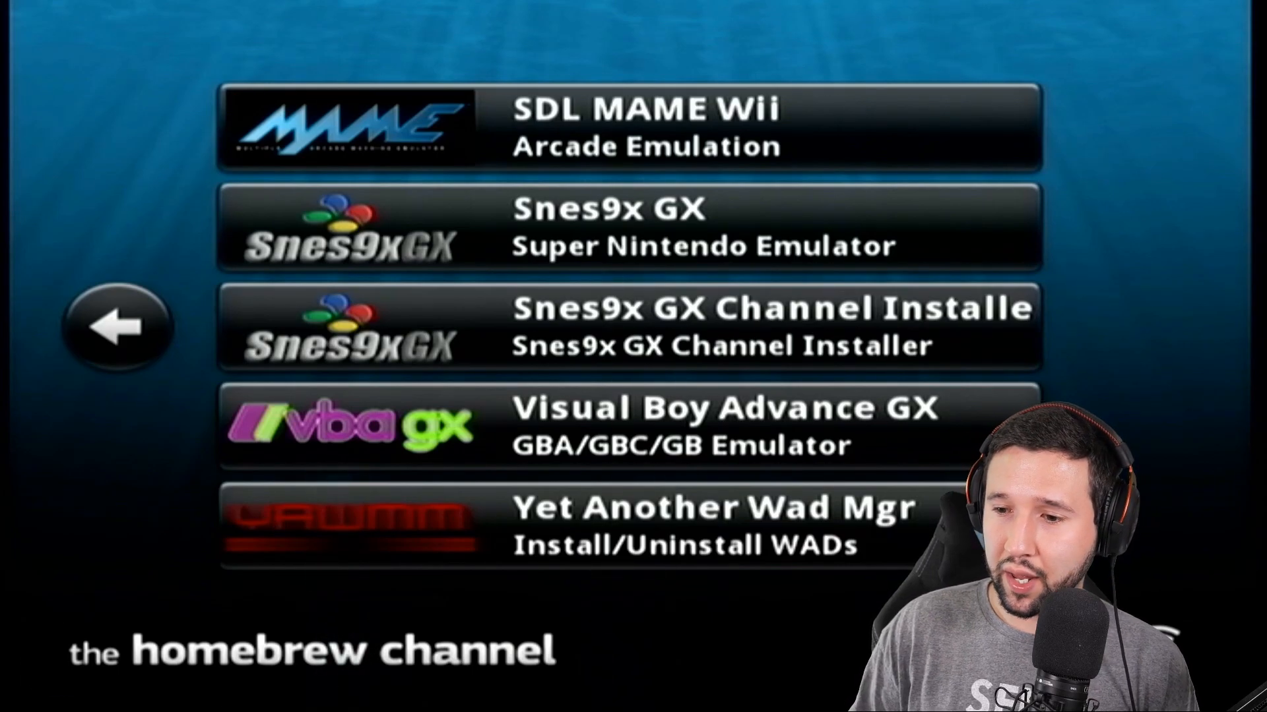
mouse_move(631, 556)
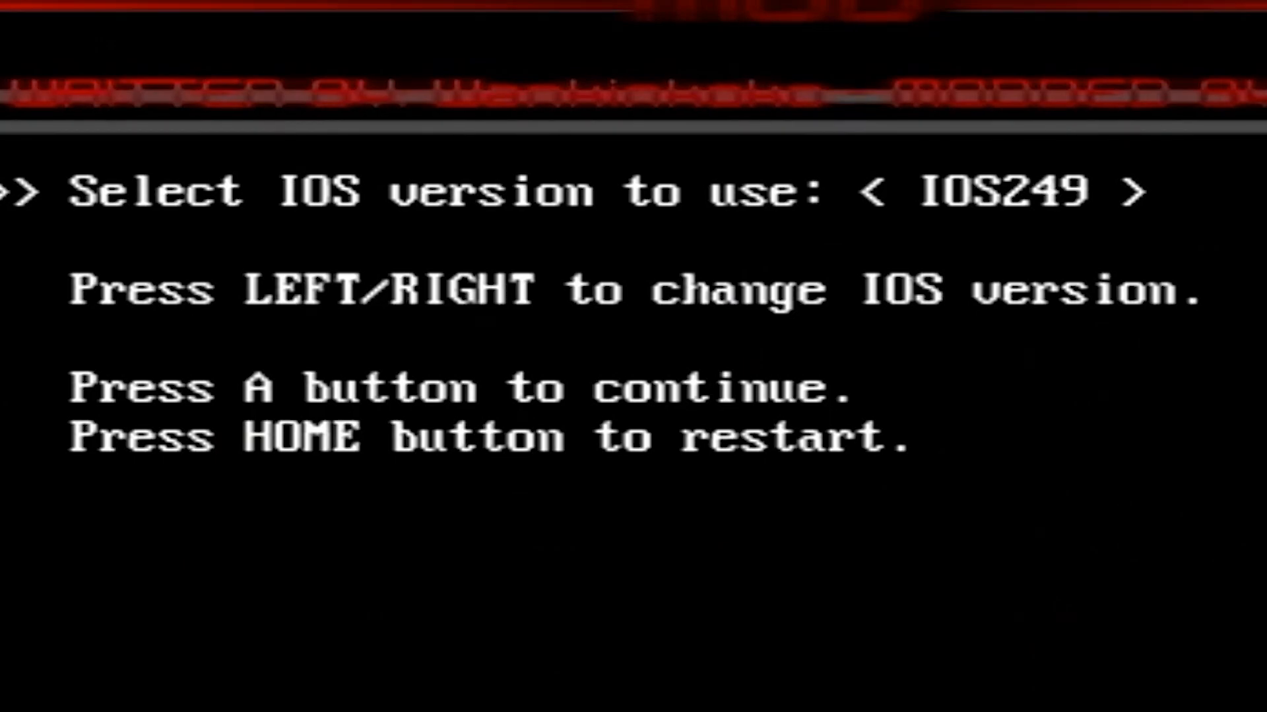
- Select IOS223 in YAWMM and install Bomberman Hero.wad from the SD card
key(Left)
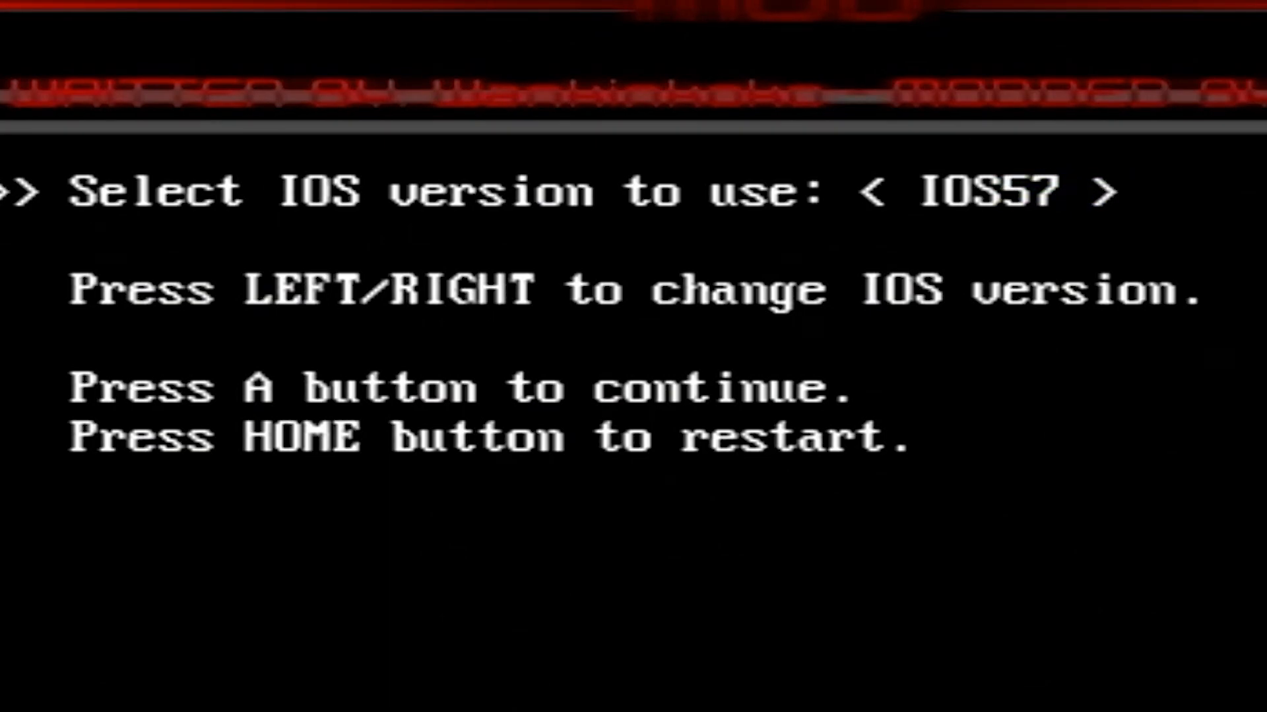
key(Left)
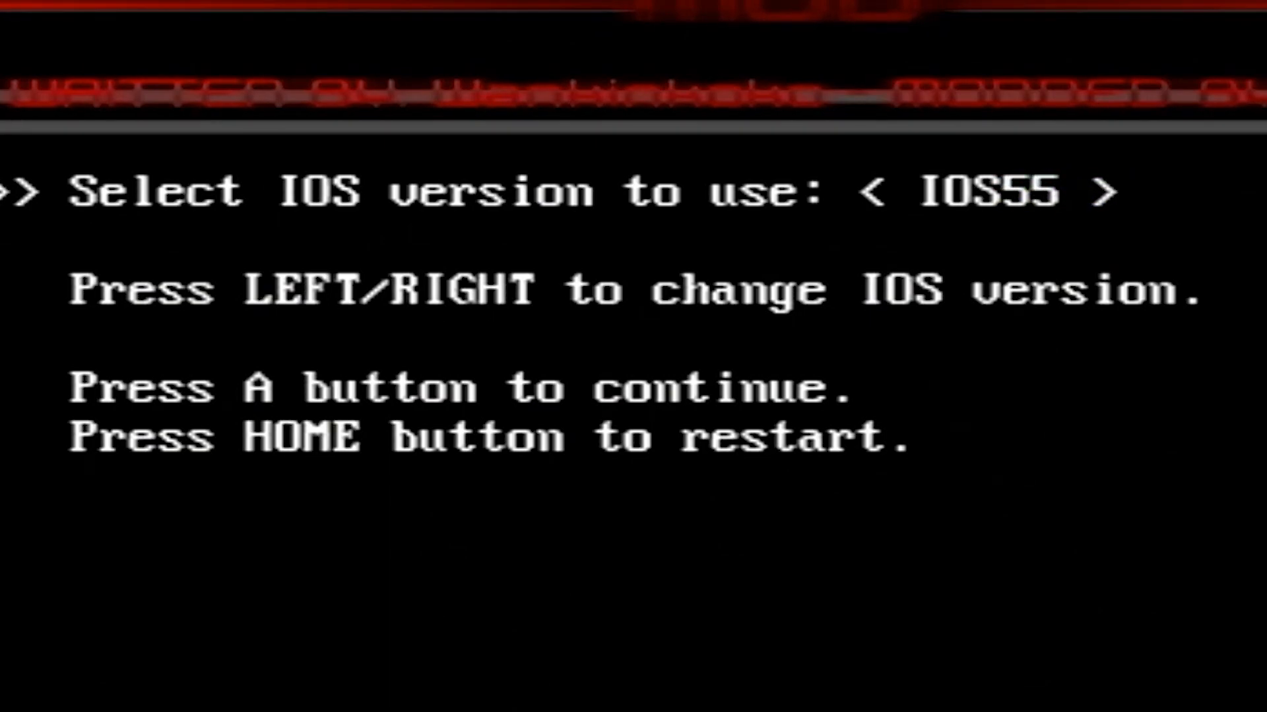
key(Right)
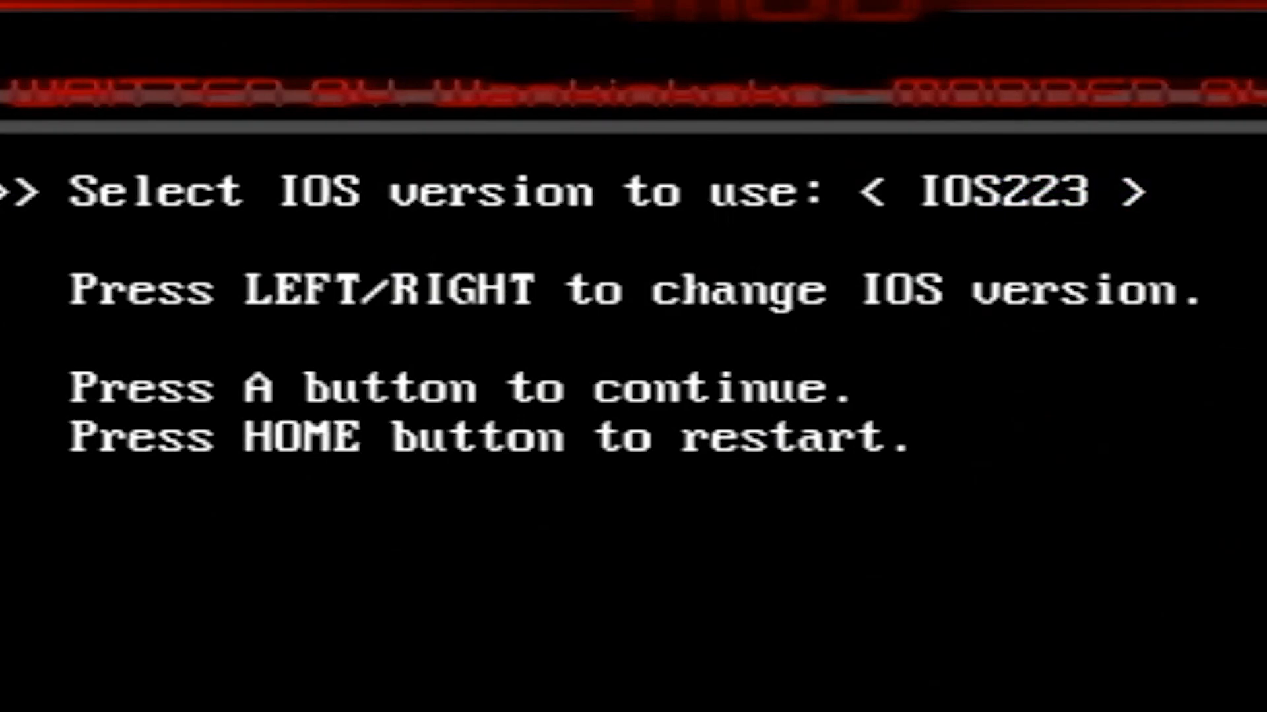
key(a)
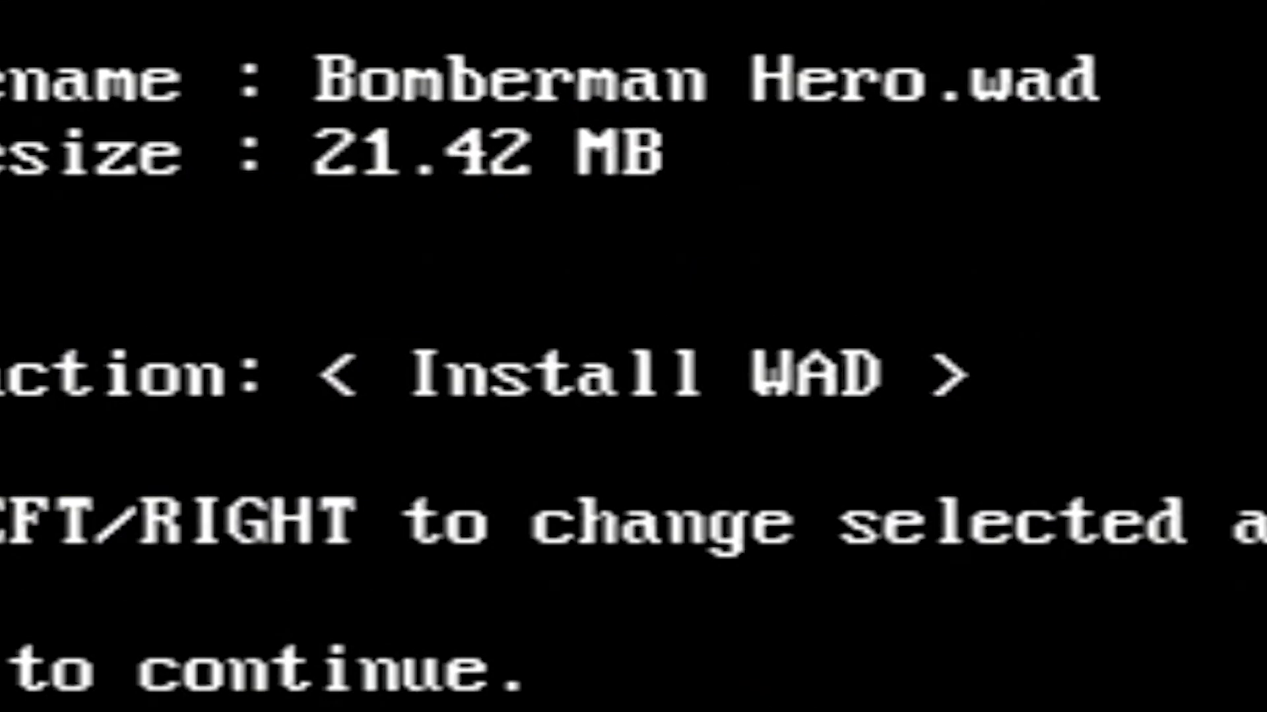
key(Right)
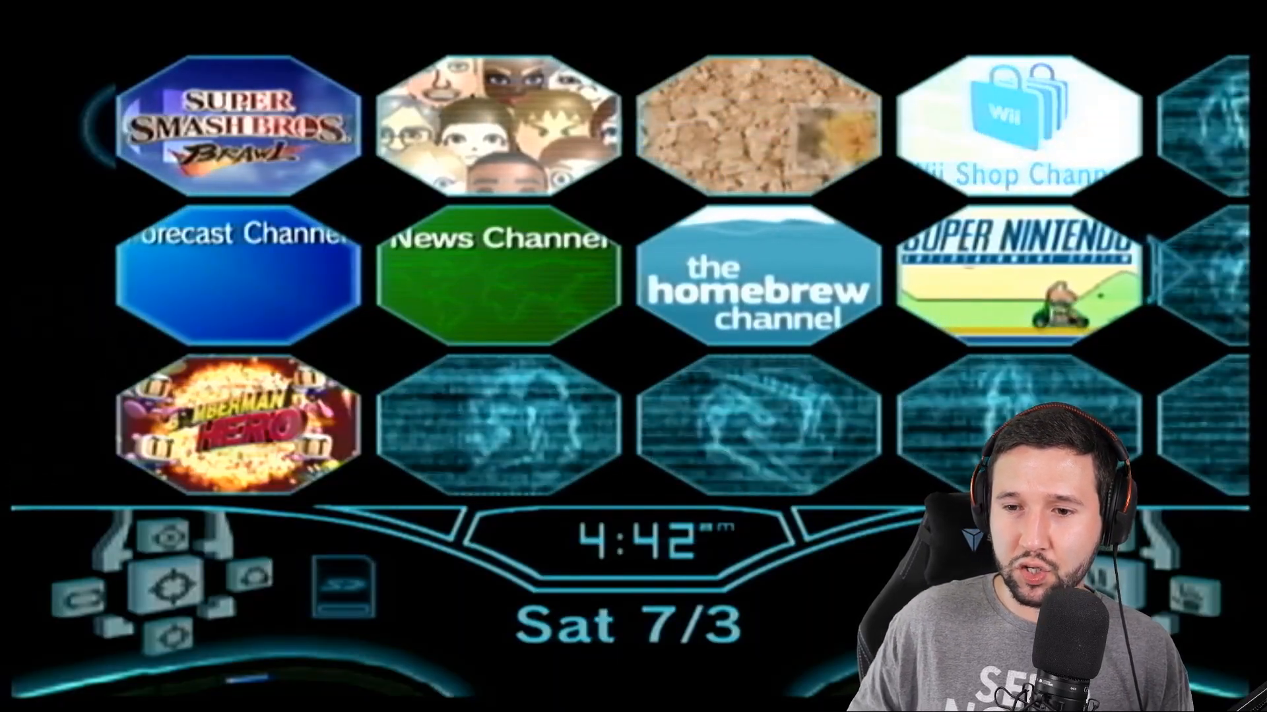
- Launch the newly added Bomberman Hero channel from the Wii Menu
click(235, 426)
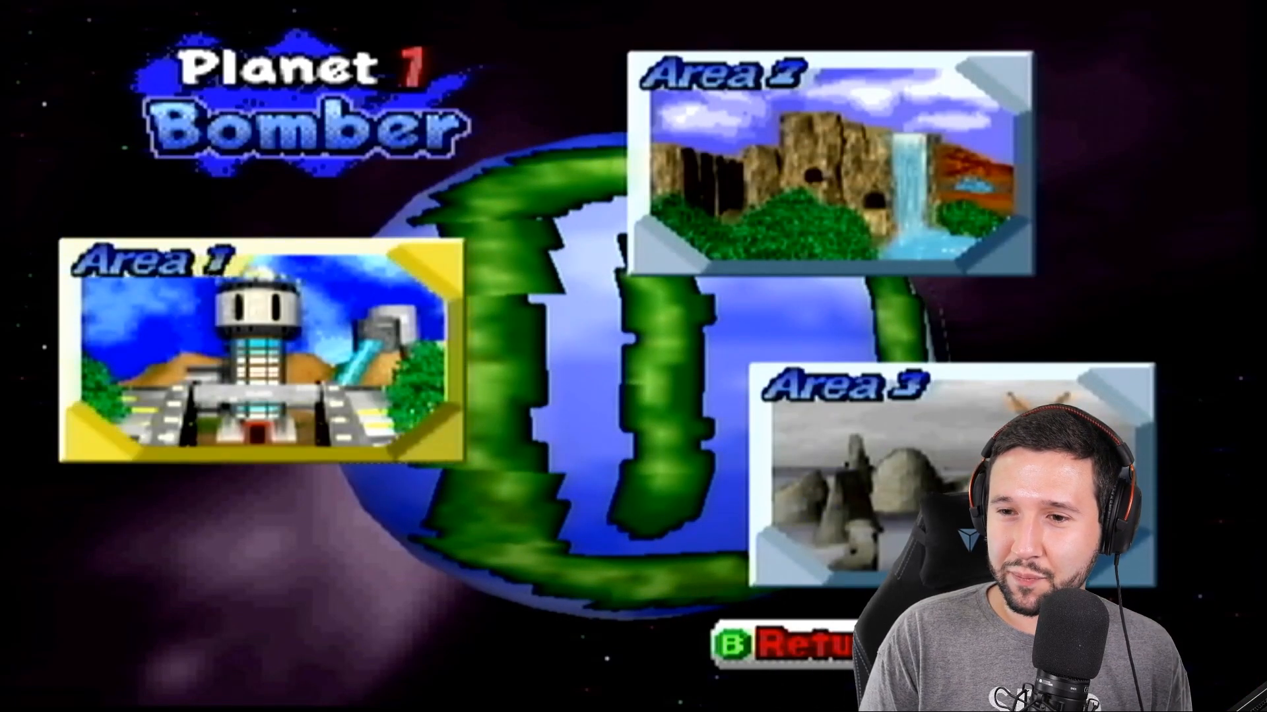
- Enter Area 1 on Planet Bomber and start the first stage
click(253, 361)
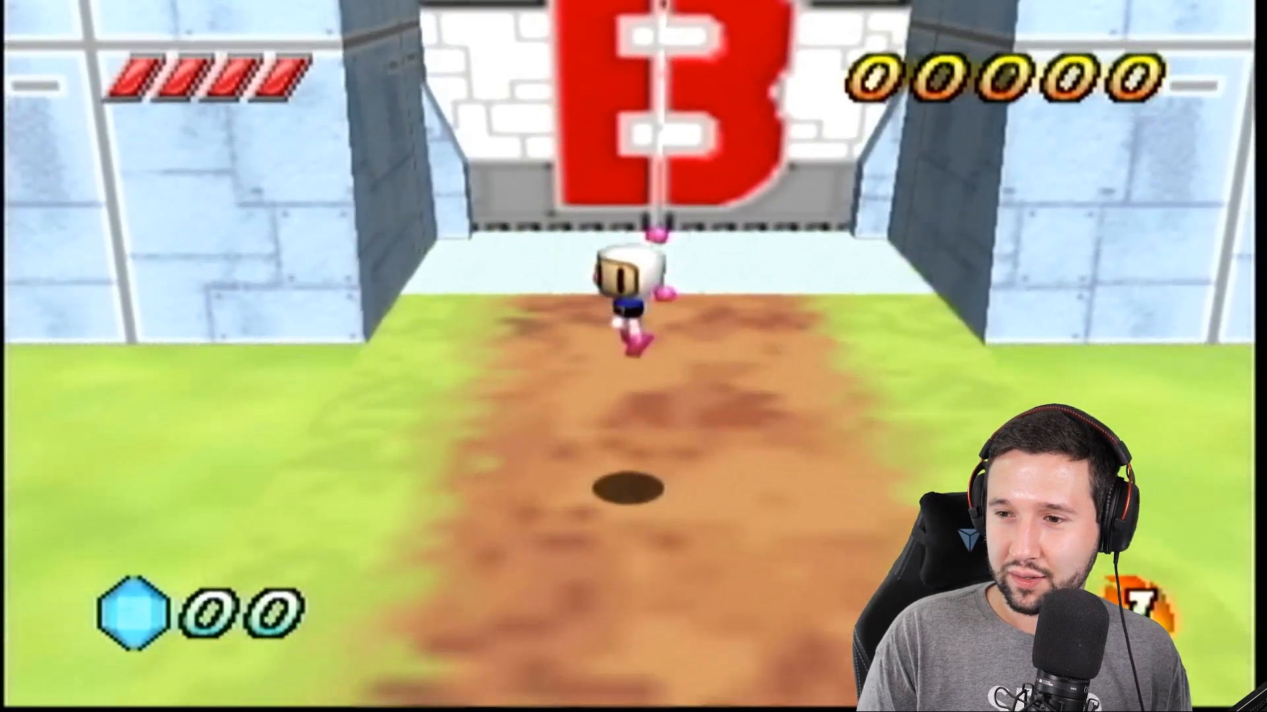